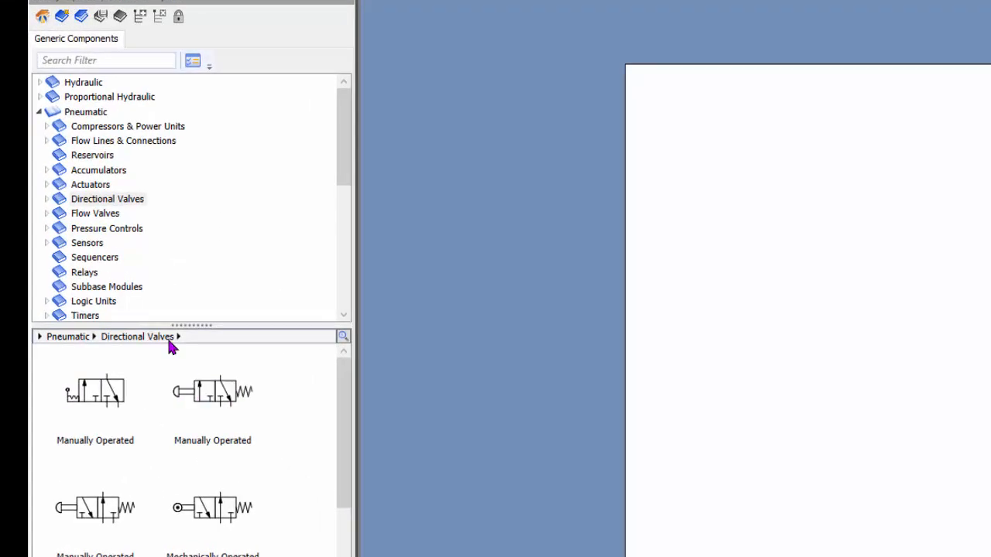
{"action": "mouse_move", "coordinate": [46, 183]}
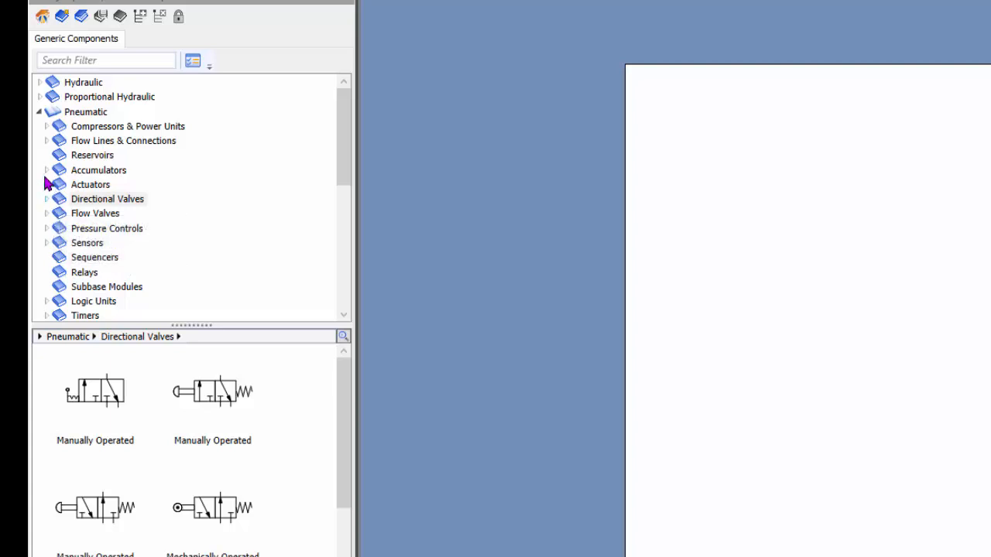
{"action": "mouse_move", "coordinate": [46, 200]}
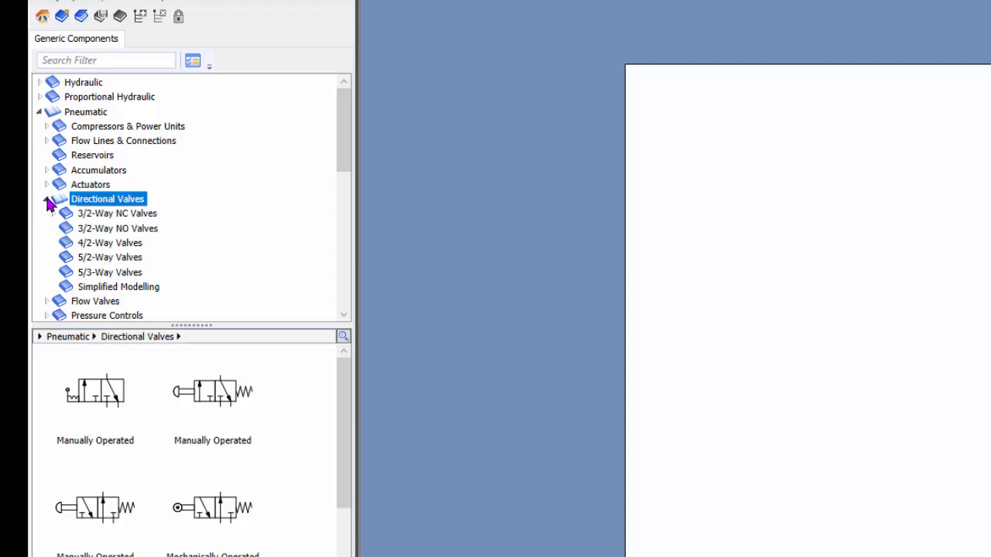
{"action": "mouse_move", "coordinate": [110, 272]}
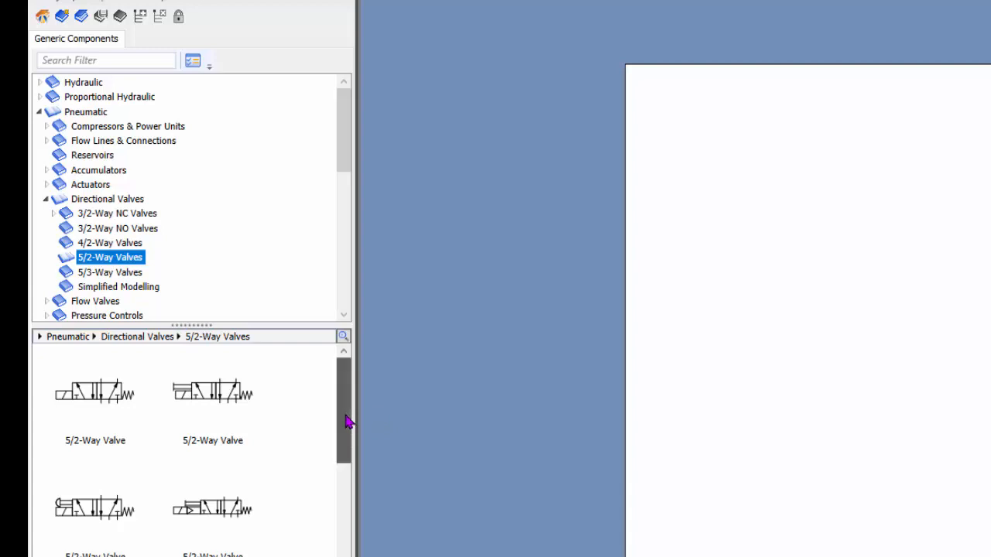
Scroll through the pneumatic 5/2-way valve thumbnails in the Library Explorer.
{"action": "scroll", "scroll_direction": "down", "scroll_amount": 3}
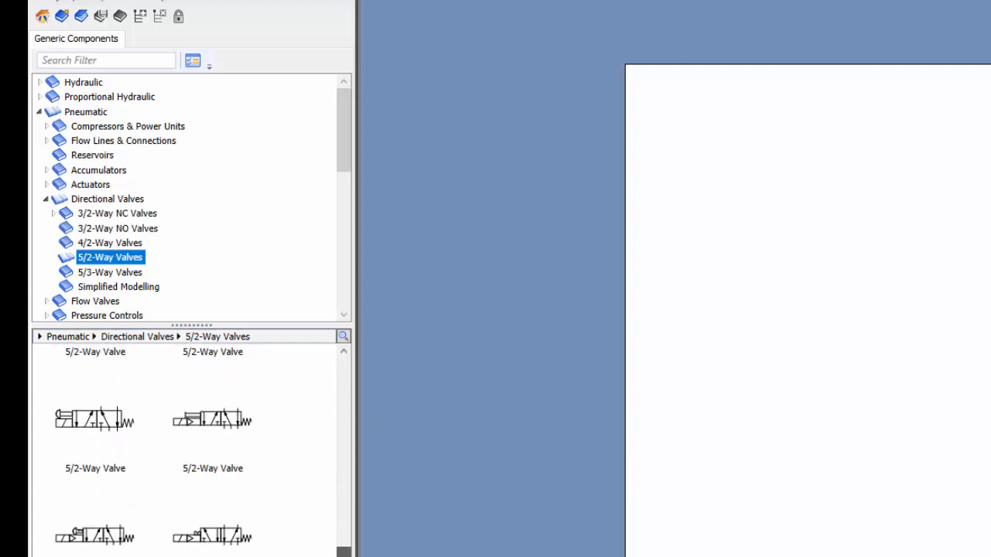
{"action": "scroll", "scroll_direction": "down", "scroll_amount": 3}
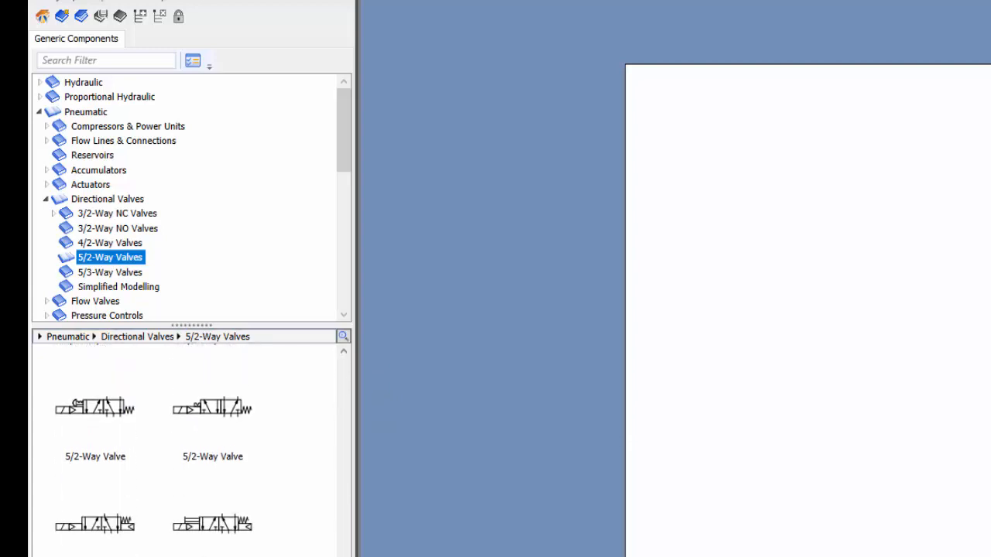
{"action": "scroll", "scroll_direction": "down", "scroll_amount": 3}
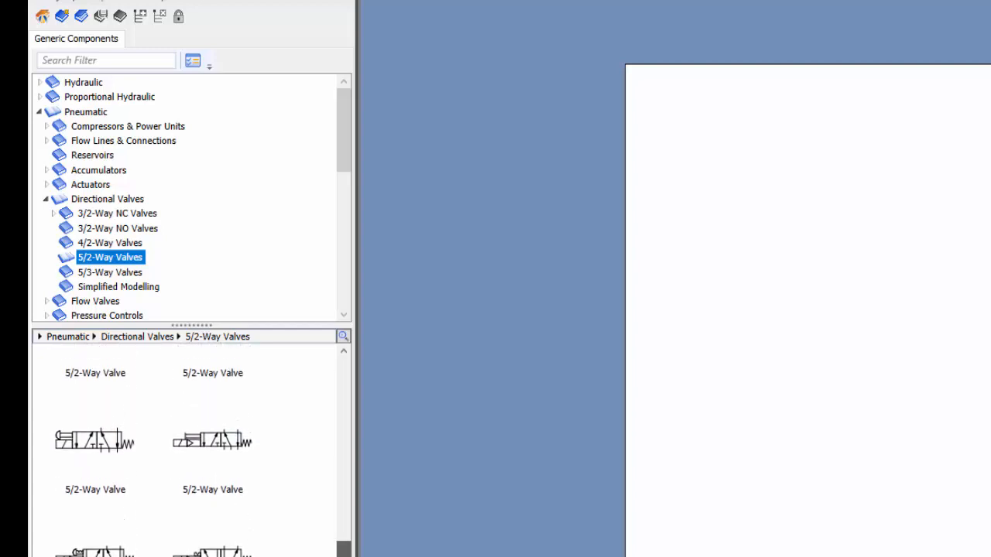
{"action": "scroll", "scroll_direction": "down", "scroll_amount": 3}
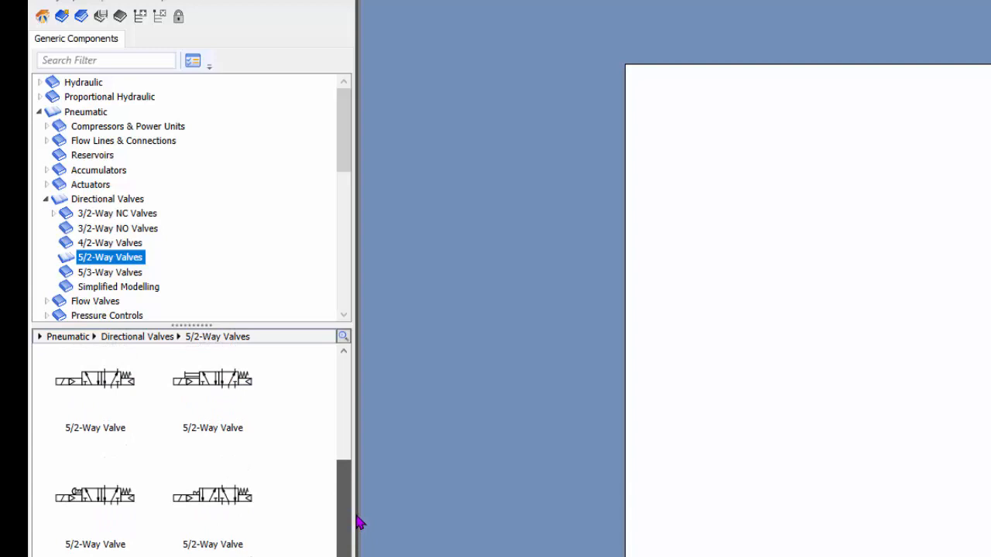
{"action": "scroll", "scroll_direction": "down", "scroll_amount": 3}
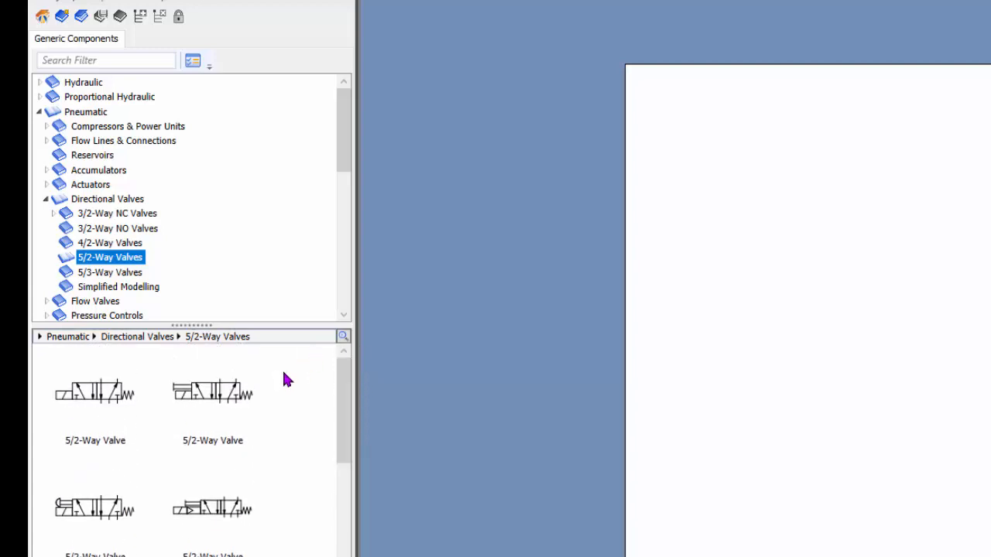
{"action": "mouse_move", "coordinate": [95, 397]}
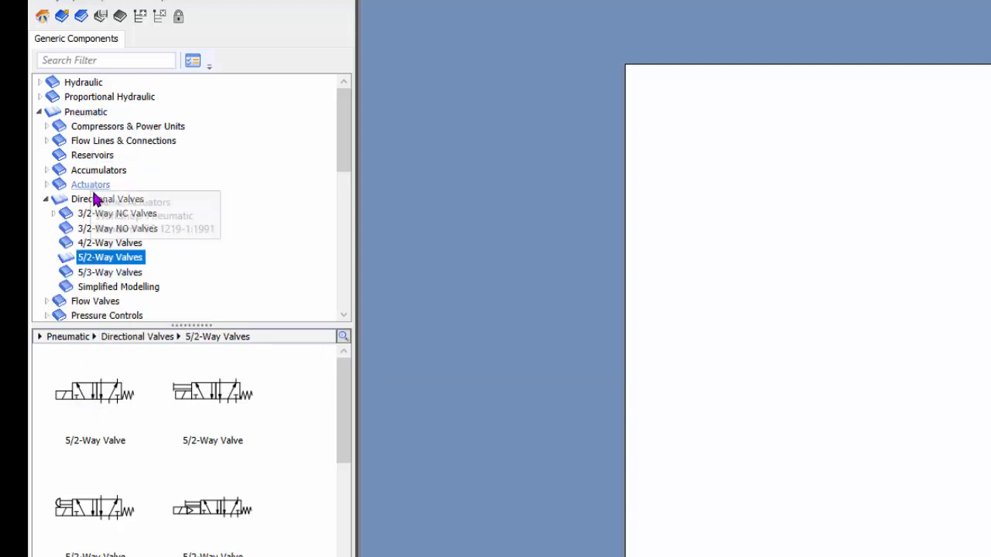
Browse the general directional valves, then return to 5/2-Way Valves and select the first valve.
{"action": "left_click", "coordinate": [108, 199]}
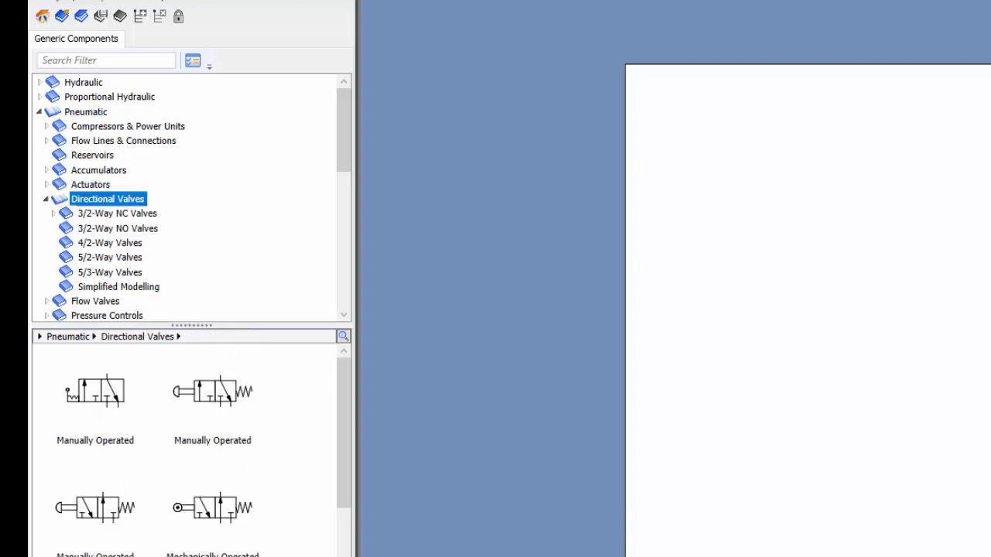
{"action": "scroll", "scroll_direction": "down", "scroll_amount": 3}
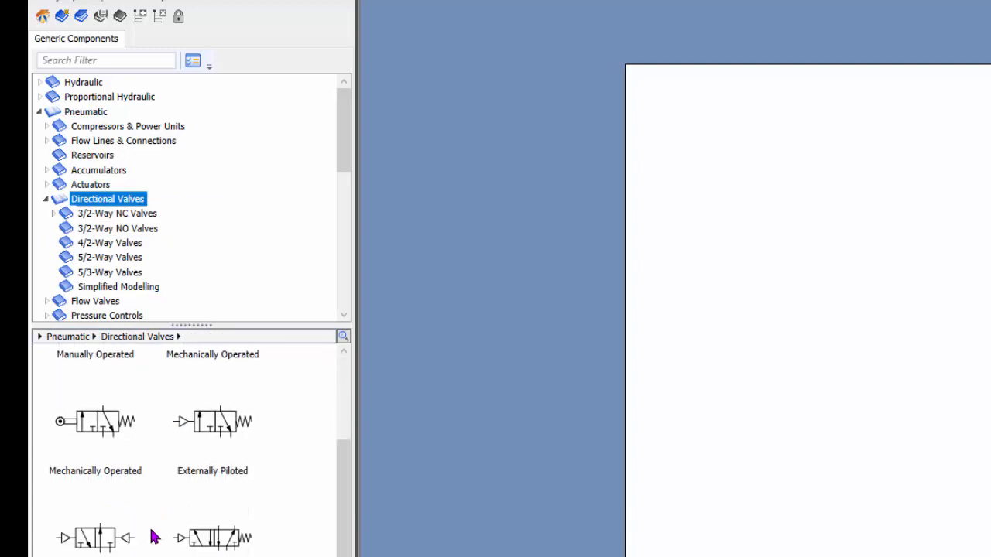
{"action": "scroll", "scroll_direction": "down", "scroll_amount": 3}
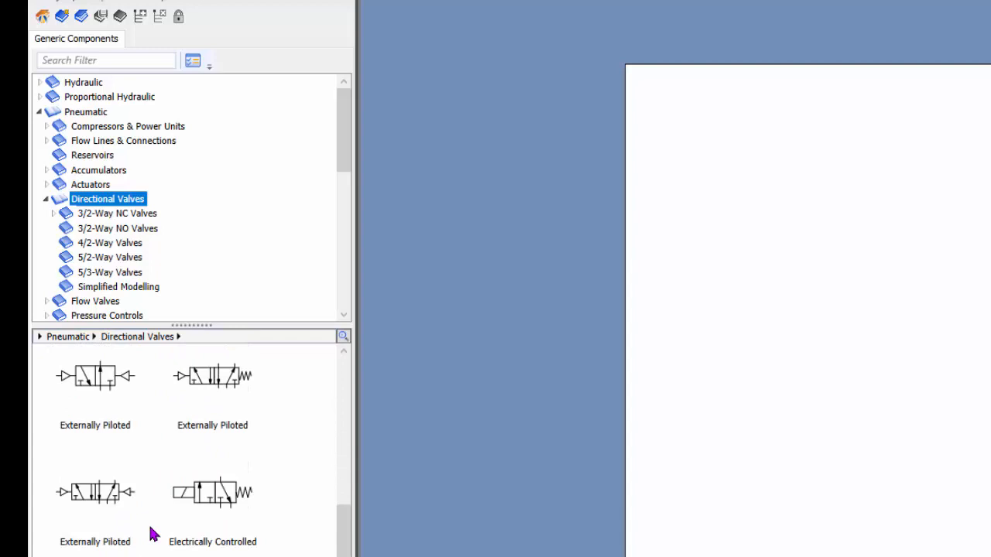
{"action": "scroll", "scroll_direction": "down", "scroll_amount": 3}
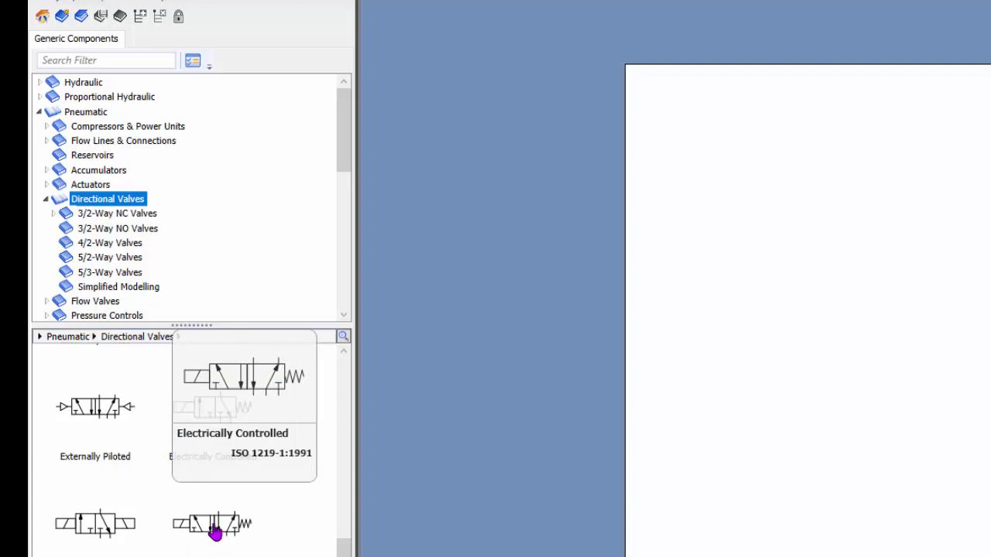
{"action": "left_click", "coordinate": [110, 257]}
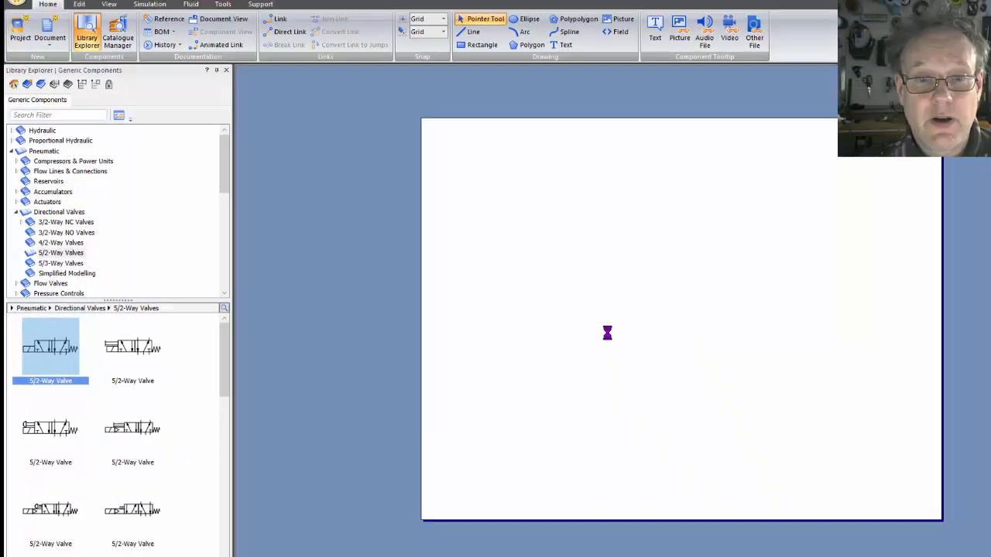
Drag the 5/2-way valve from the library onto the centre of the diagram.
{"action": "left_click_drag", "start_coordinate": [50, 347], "coordinate": [536, 279]}
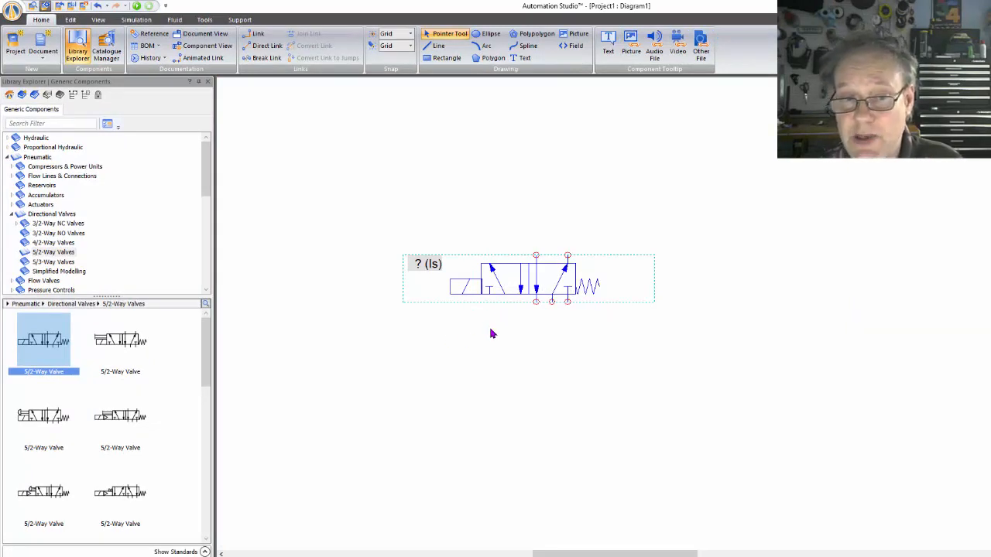
{"action": "mouse_move", "coordinate": [434, 294]}
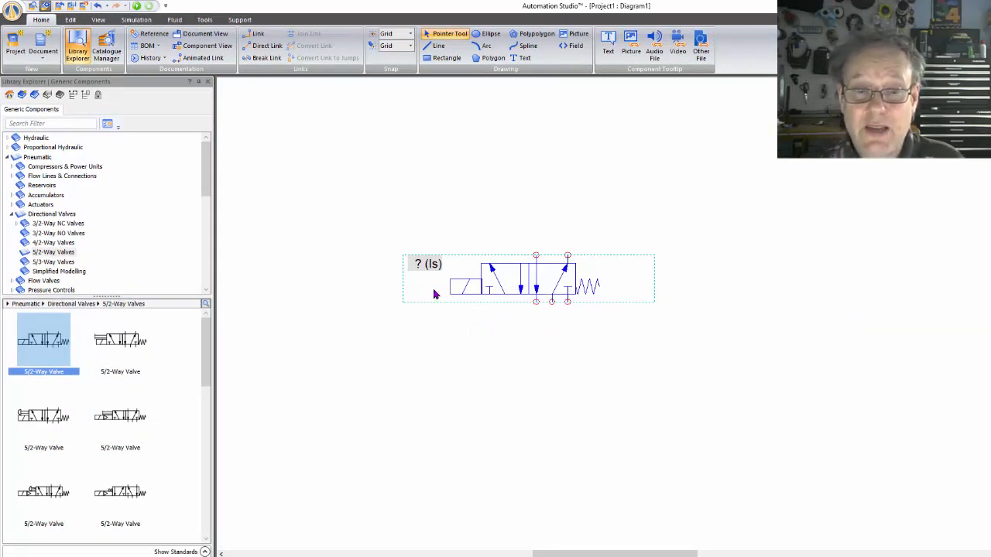
{"action": "mouse_move", "coordinate": [585, 288]}
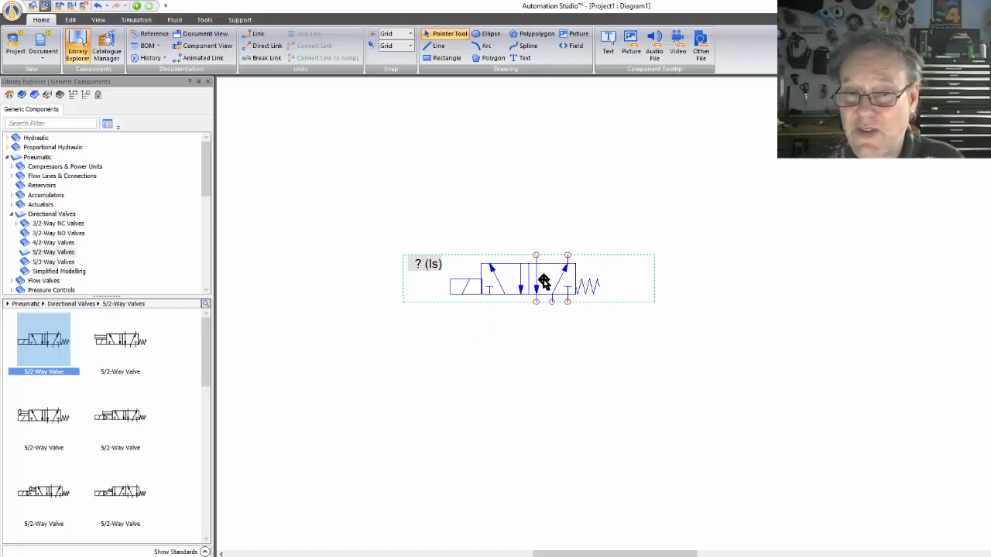
Show the placed valve's Component Properties on its Technical Specifications page.
{"action": "double_click", "coordinate": [529, 277]}
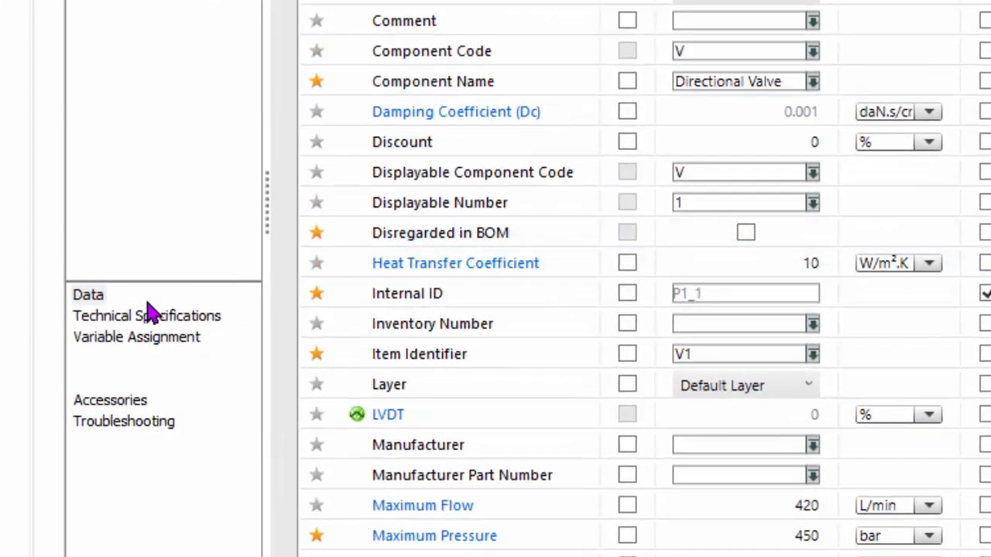
{"action": "left_click", "coordinate": [145, 315]}
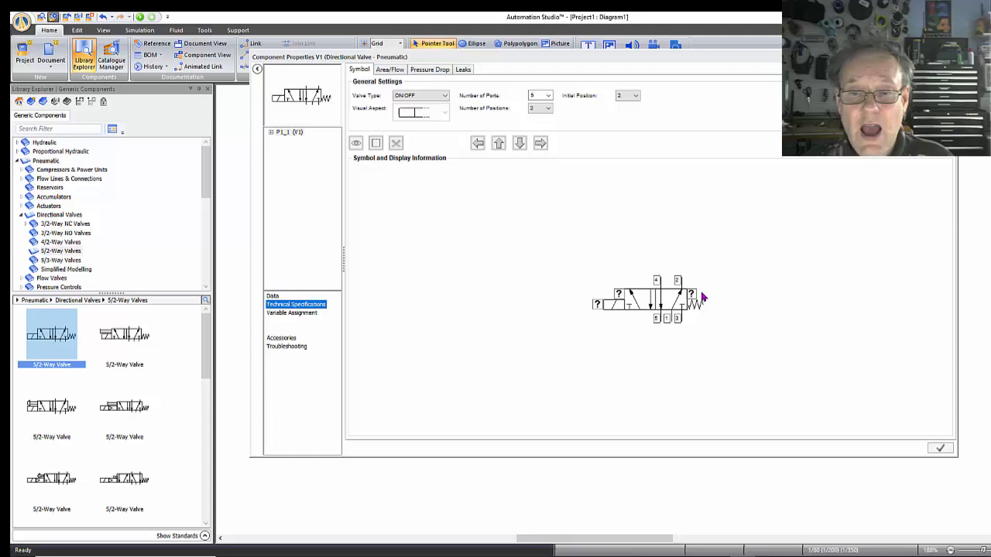
{"action": "mouse_move", "coordinate": [641, 329]}
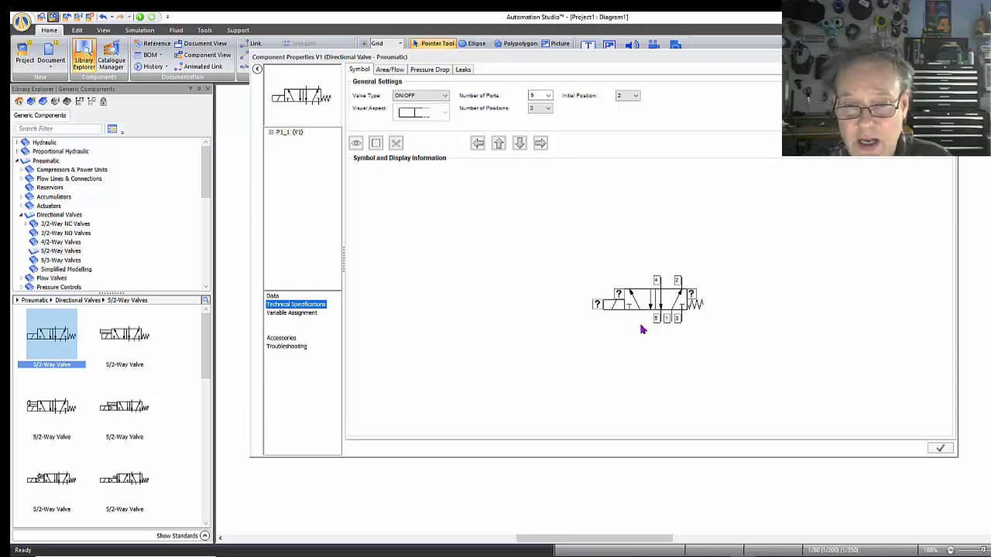
{"action": "mouse_move", "coordinate": [696, 310]}
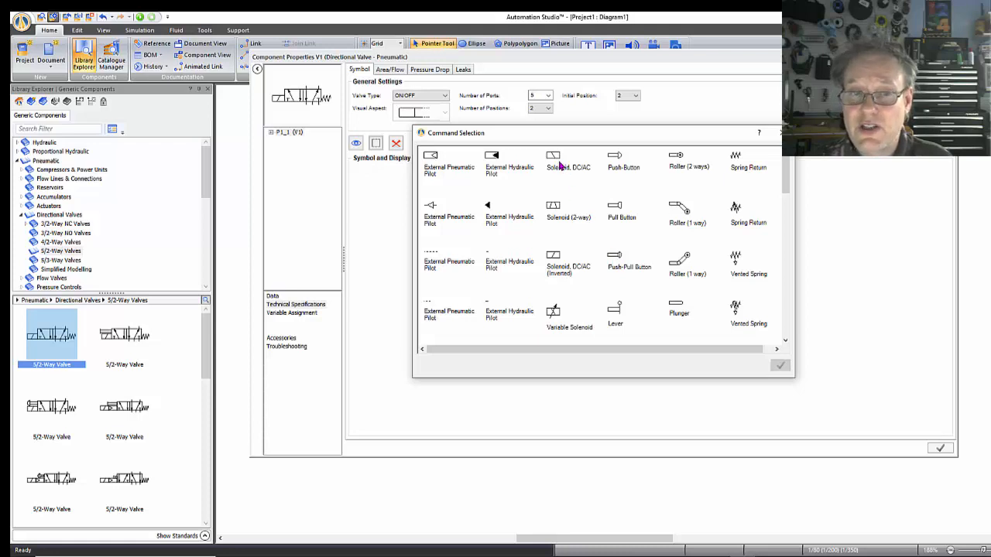
Replace the valve's right-end spring return with a new actuator and apply it to the diagram.
{"action": "left_click", "coordinate": [553, 158]}
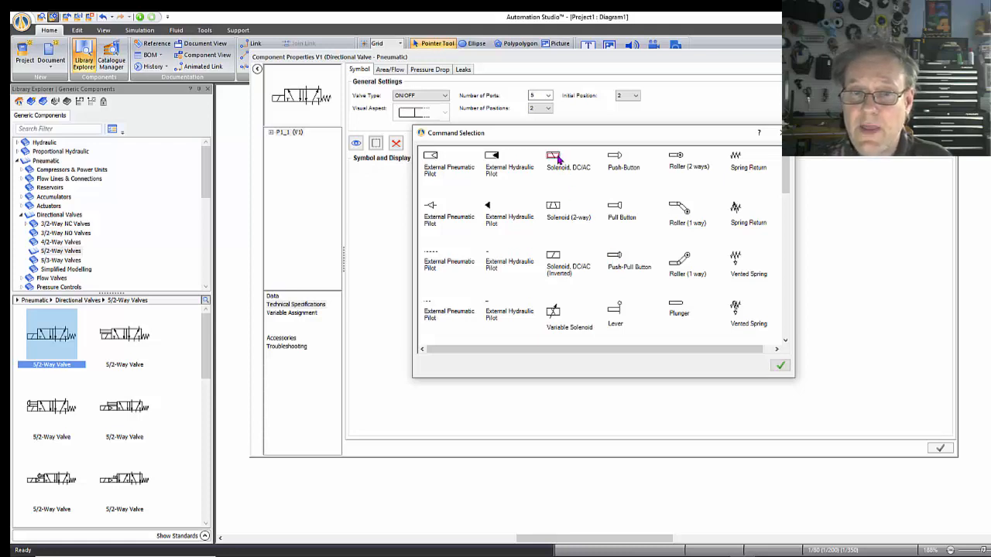
{"action": "left_click", "coordinate": [780, 365]}
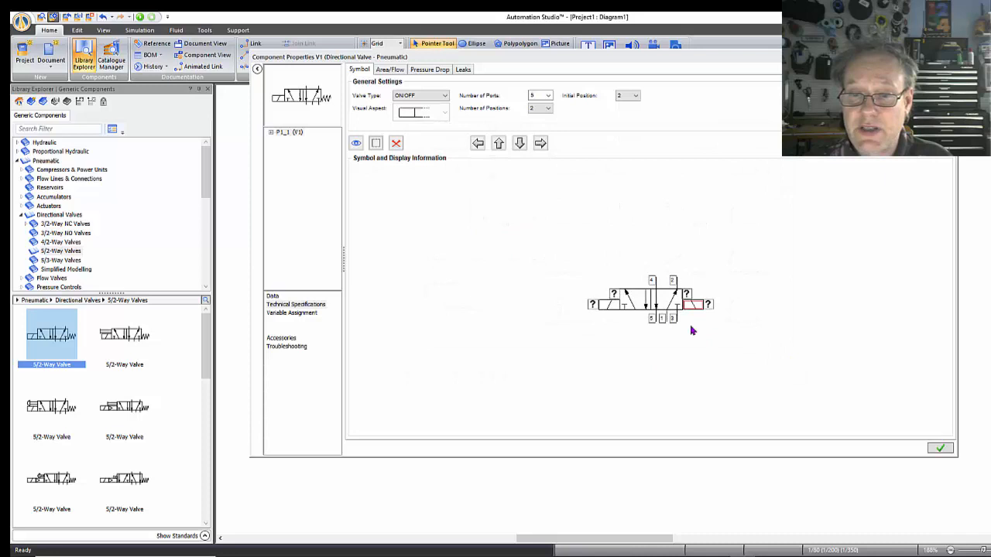
{"action": "mouse_move", "coordinate": [642, 395]}
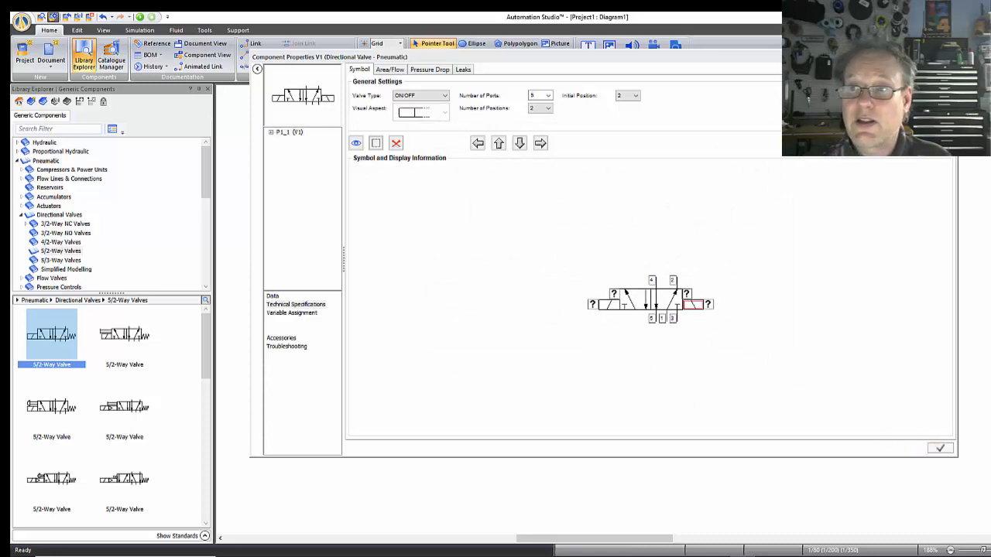
{"action": "left_click", "coordinate": [938, 449]}
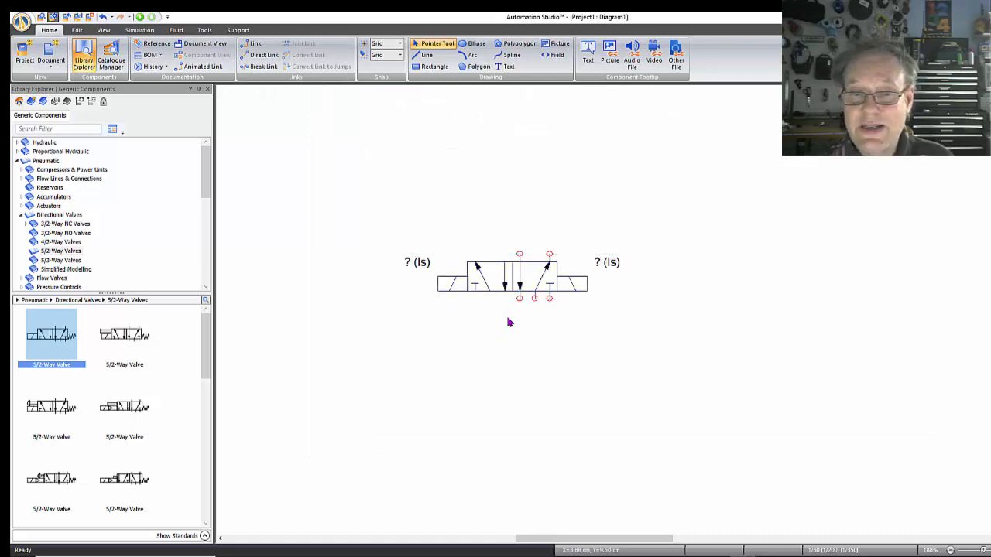
{"action": "mouse_move", "coordinate": [525, 271]}
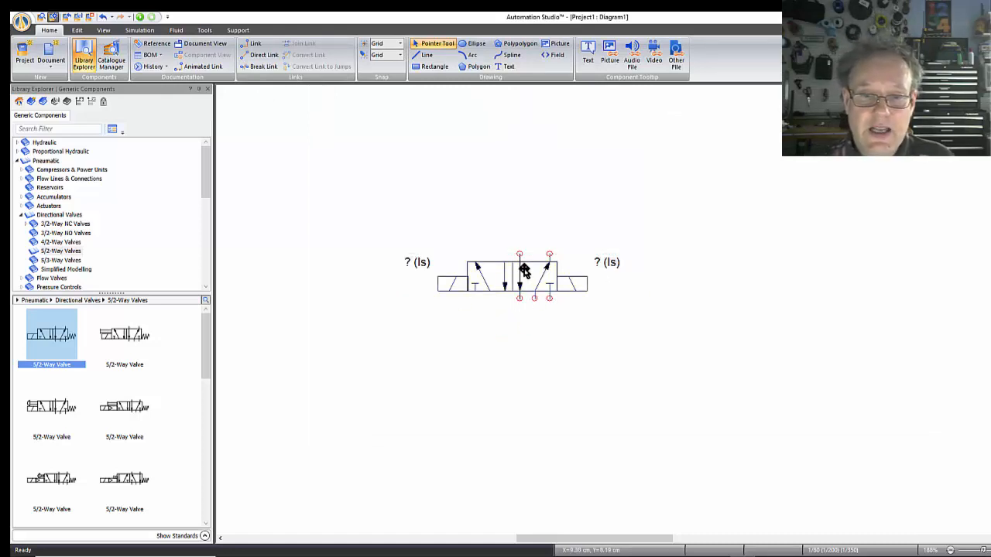
Reopen the valve's properties and dismiss the standard envelope catalogue.
{"action": "double_click", "coordinate": [519, 276]}
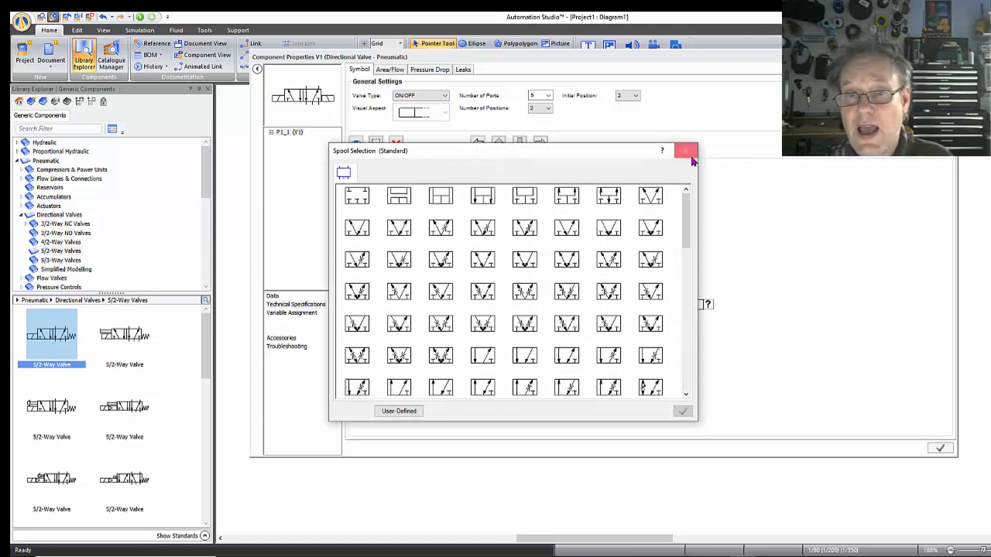
{"action": "left_click", "coordinate": [687, 150]}
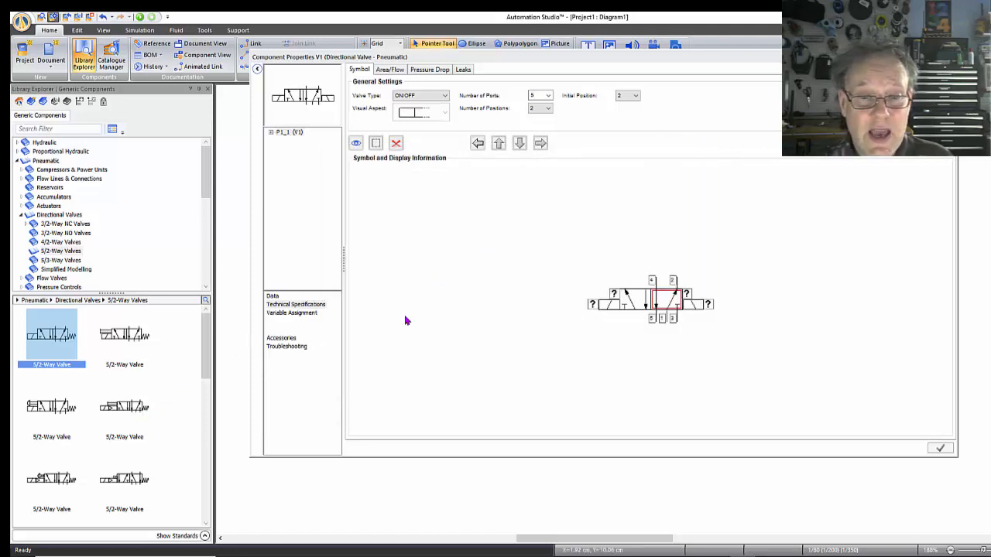
{"action": "mouse_move", "coordinate": [78, 293]}
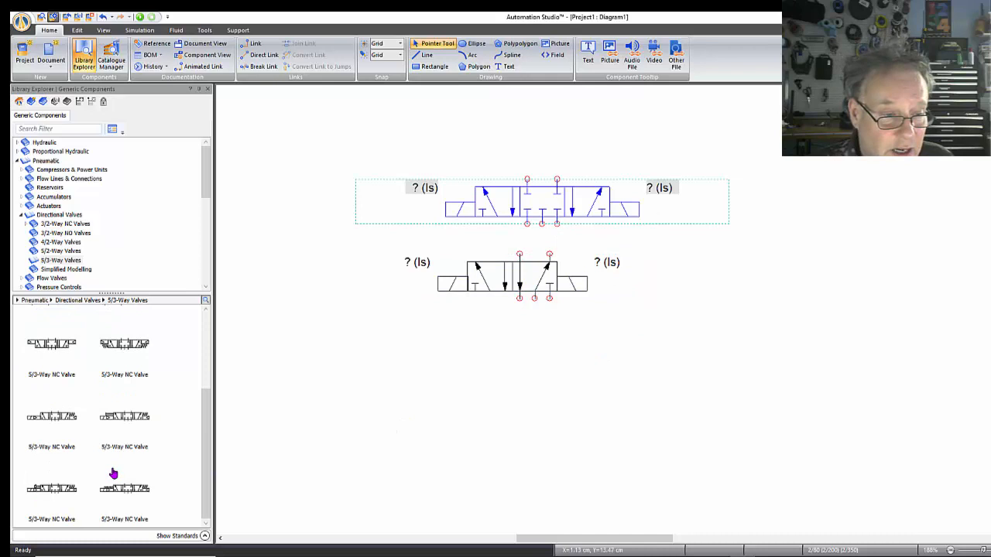
Drag another 5/3-way valve onto the diagram below the two existing valves.
{"action": "left_click_drag", "start_coordinate": [124, 487], "coordinate": [607, 329]}
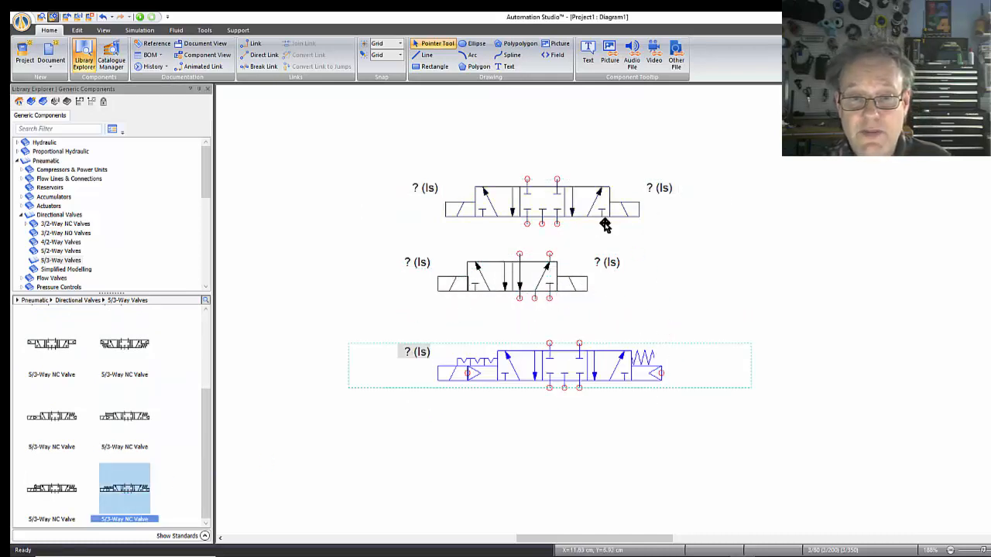
In the new valve's properties, skip spool selection and assign a Spring Return actuator.
{"action": "double_click", "coordinate": [550, 364]}
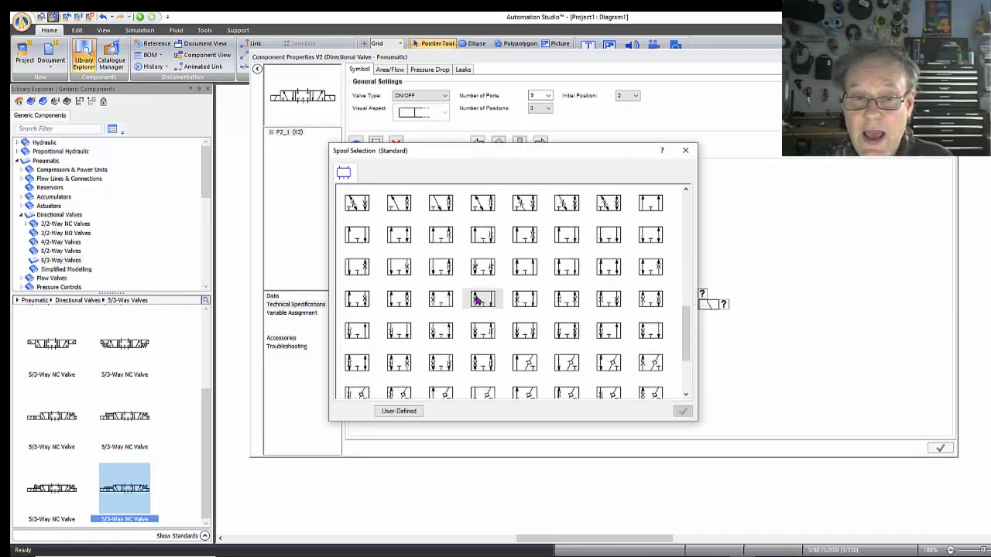
{"action": "scroll", "scroll_direction": "down", "scroll_amount": 3}
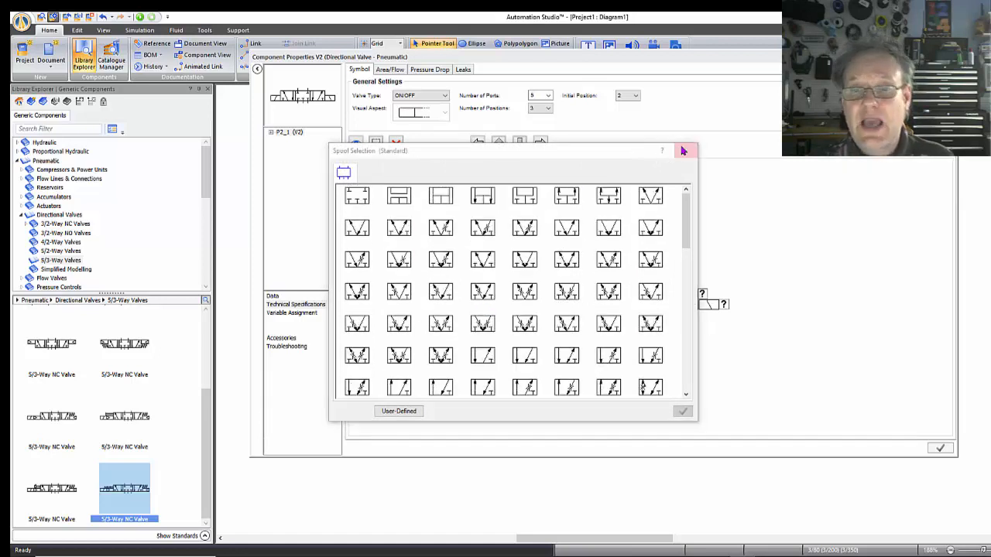
{"action": "left_click", "coordinate": [684, 150]}
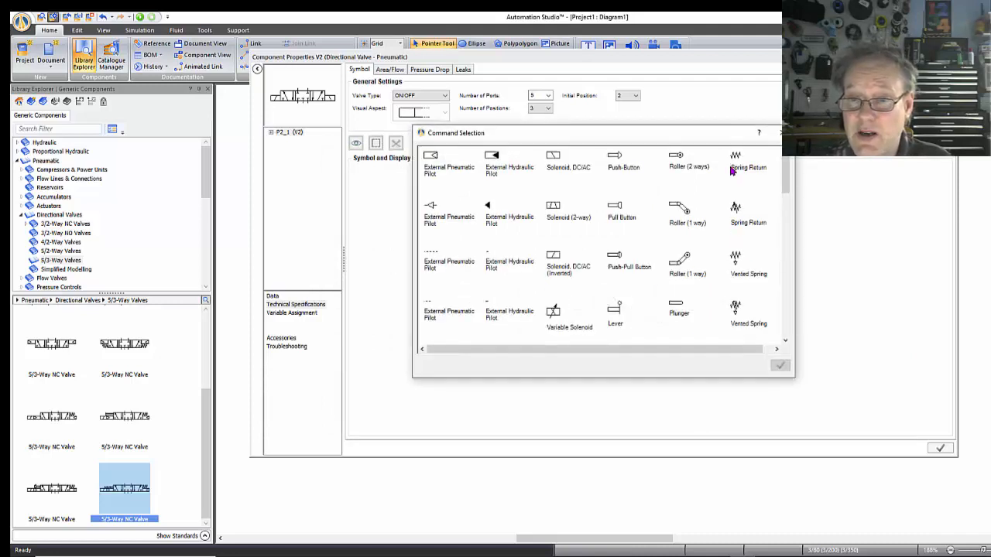
{"action": "left_click", "coordinate": [780, 365]}
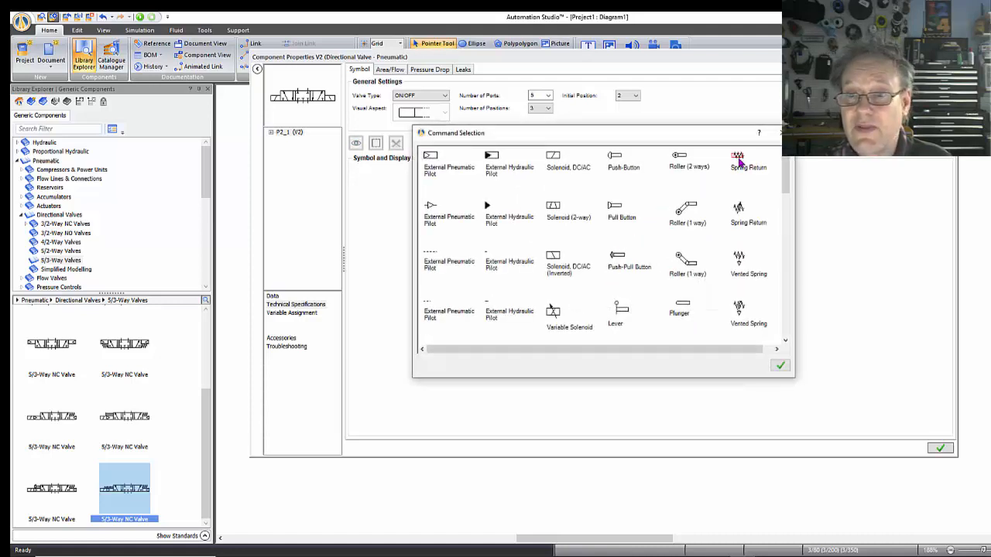
{"action": "left_click", "coordinate": [781, 366]}
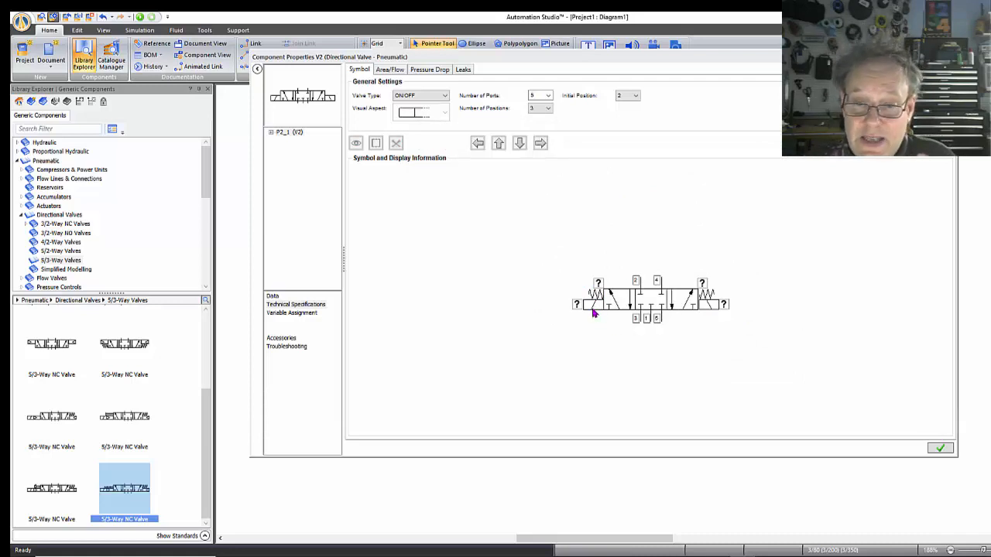
{"action": "mouse_move", "coordinate": [705, 319]}
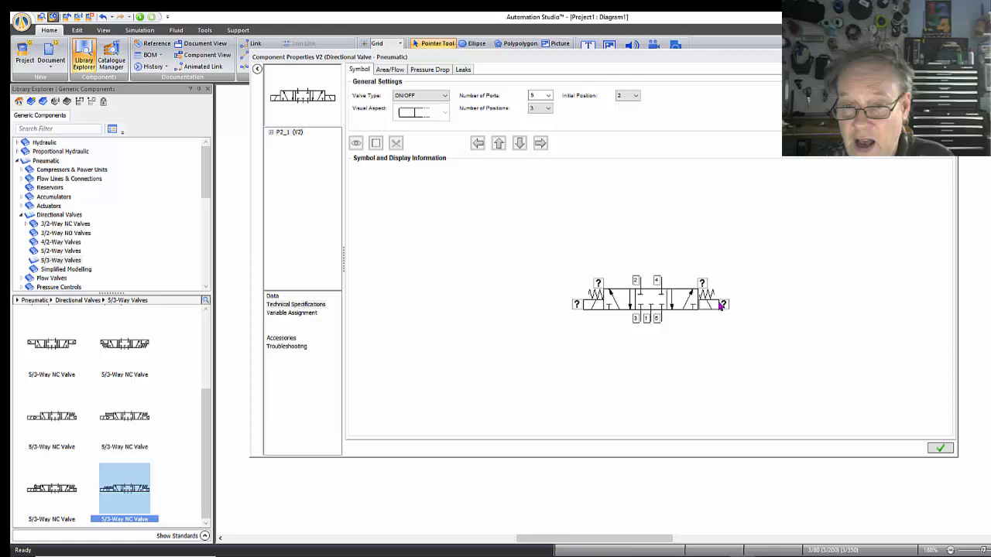
{"action": "mouse_move", "coordinate": [642, 293]}
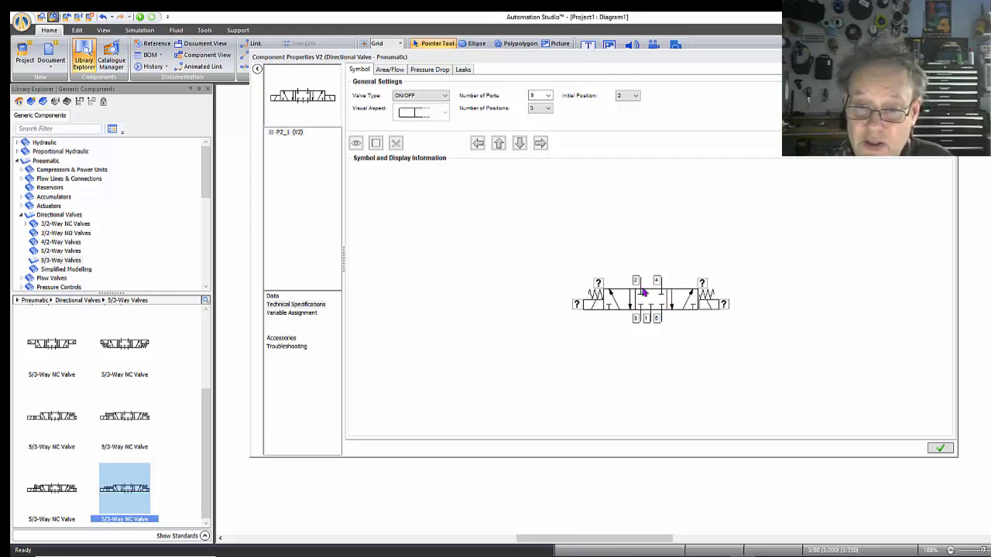
{"action": "mouse_move", "coordinate": [604, 370]}
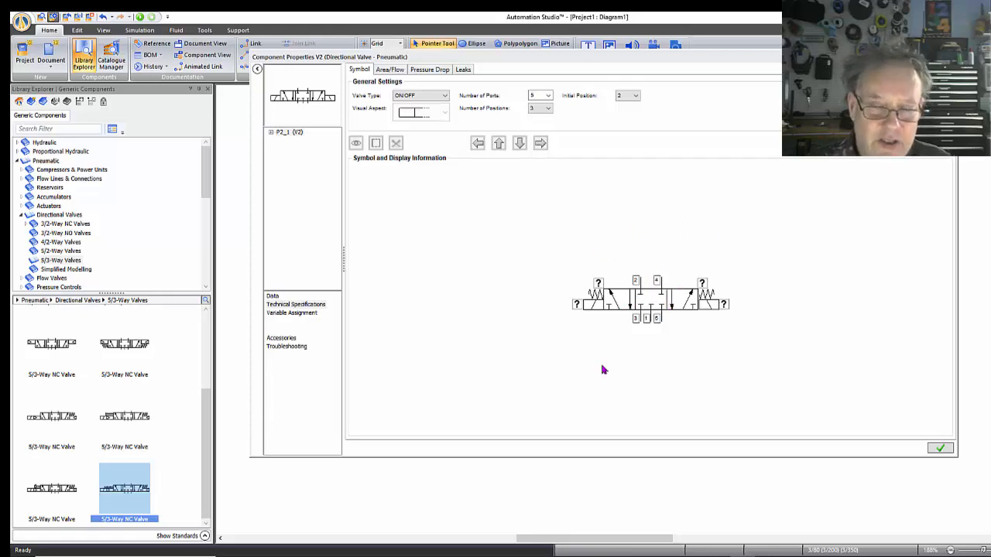
{"action": "mouse_move", "coordinate": [19, 404]}
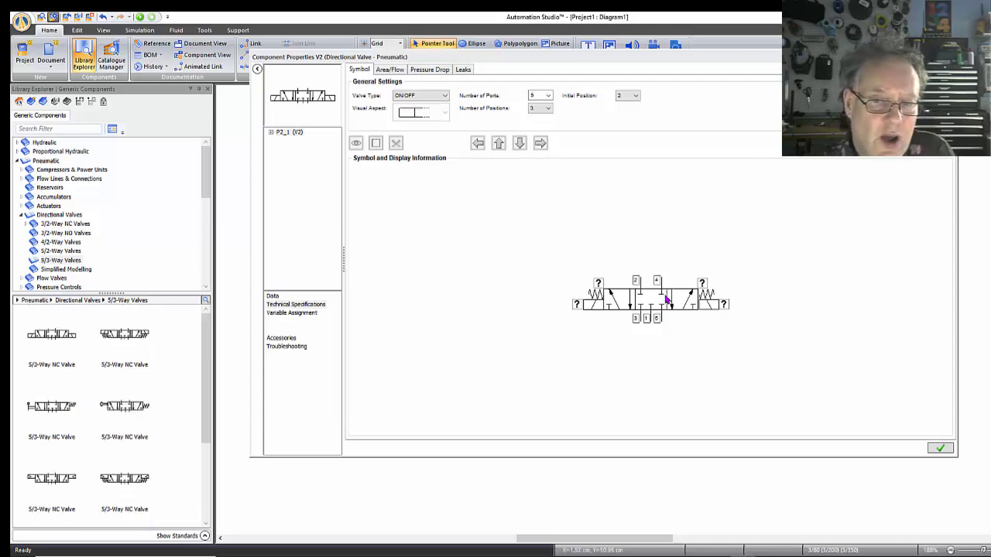
{"action": "mouse_move", "coordinate": [40, 223]}
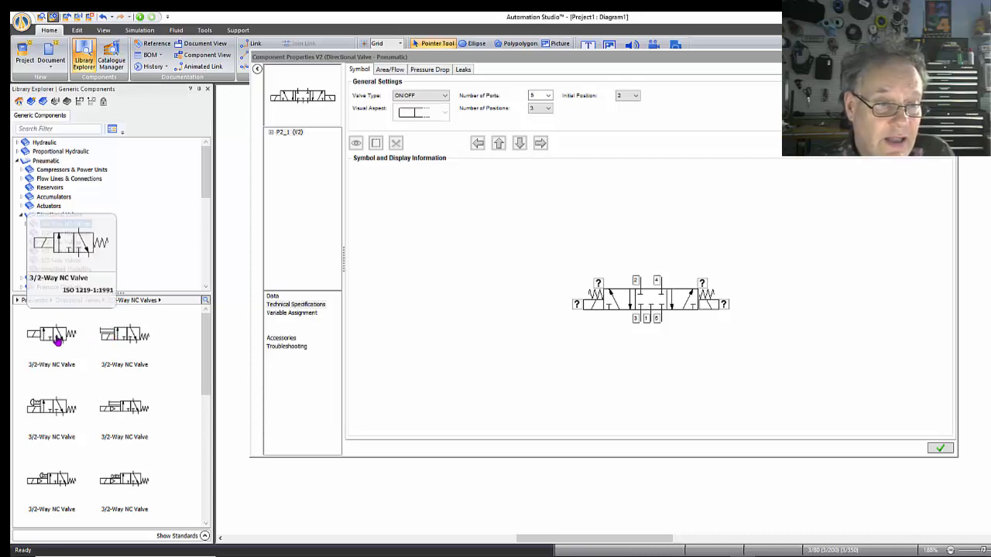
Select the first 3/2-Way NC valve in the library.
{"action": "left_click", "coordinate": [52, 334]}
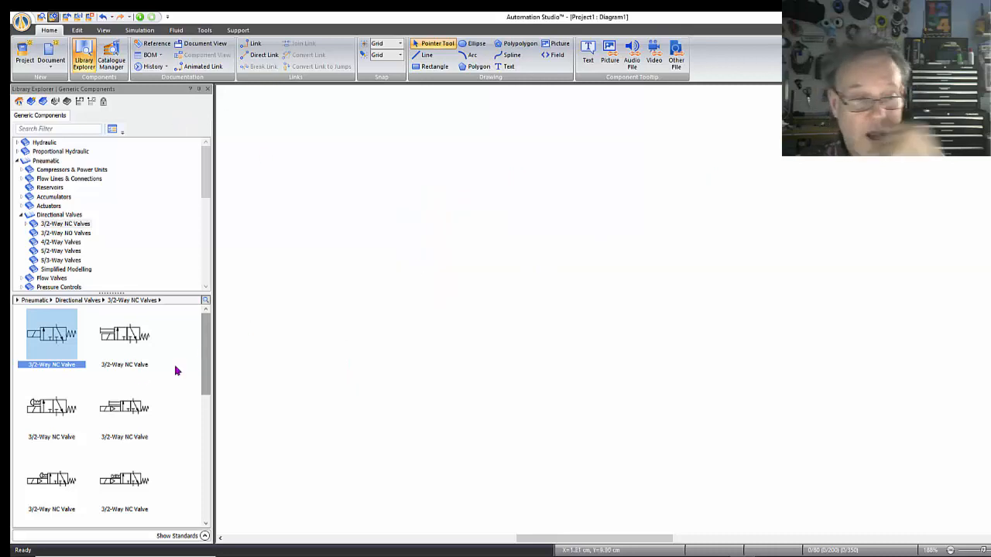
Place the 3/2-way NC valve on the diagram and rotate it upright with the spring at the bottom.
{"action": "left_click_drag", "start_coordinate": [52, 335], "coordinate": [526, 276]}
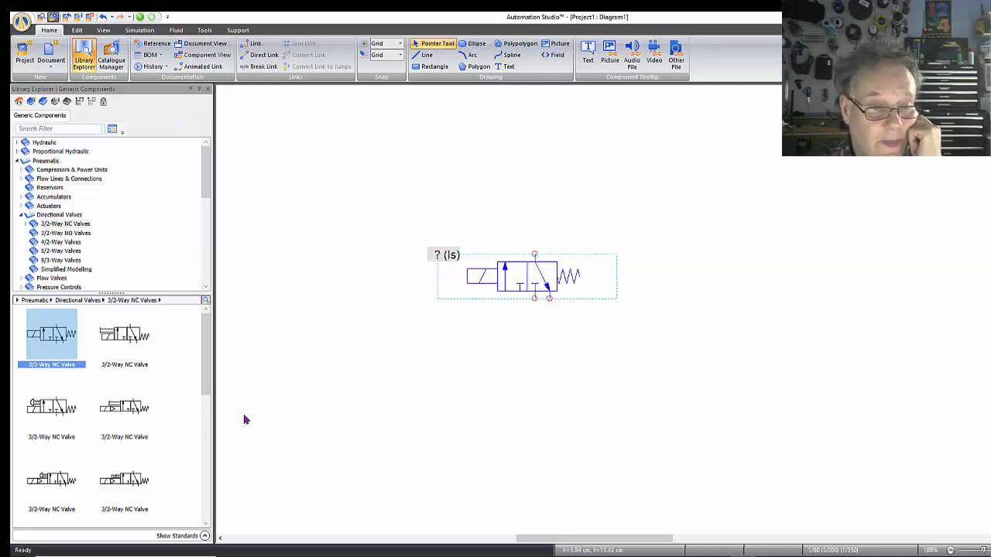
{"action": "scroll", "scroll_direction": "down", "scroll_amount": 3}
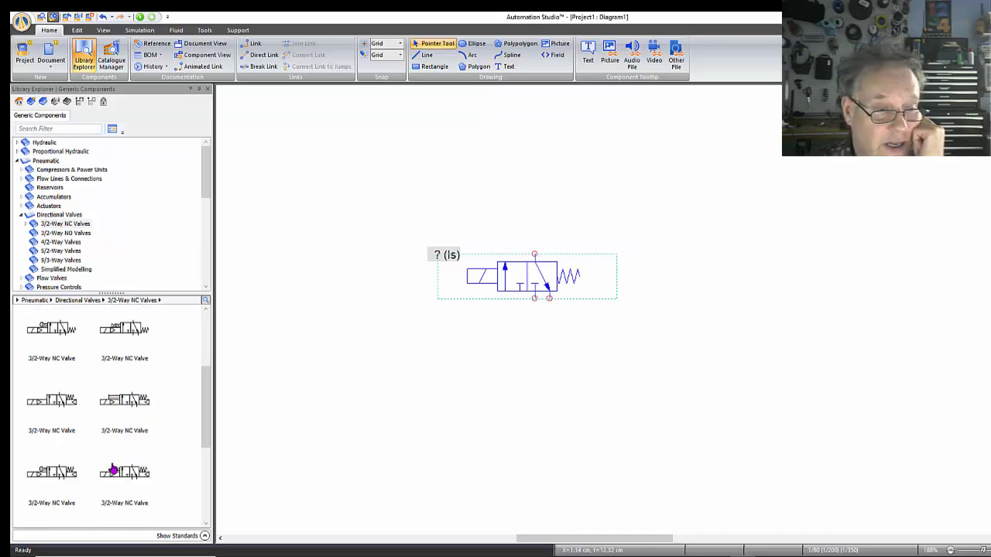
{"action": "scroll", "scroll_direction": "down", "scroll_amount": 3}
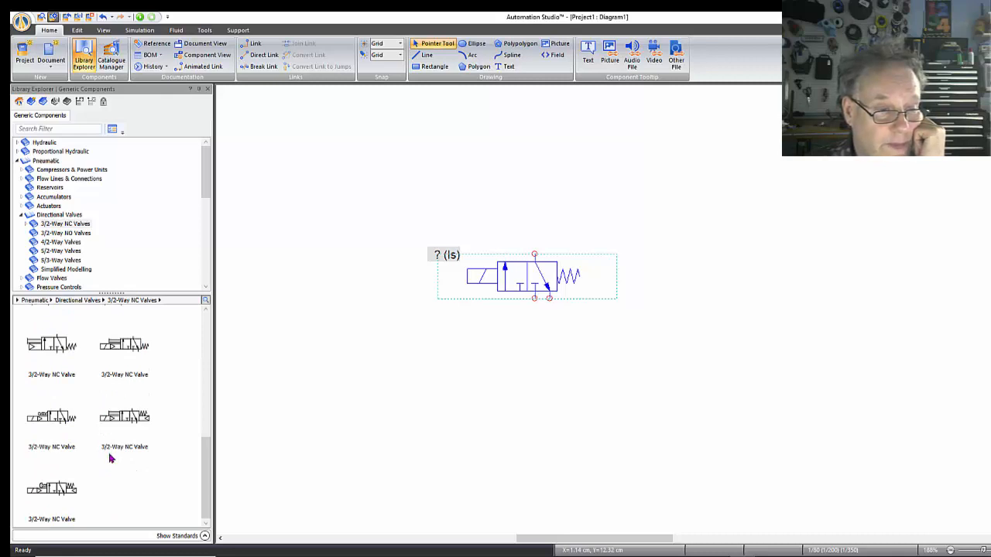
{"action": "scroll", "scroll_direction": "up", "scroll_amount": 3}
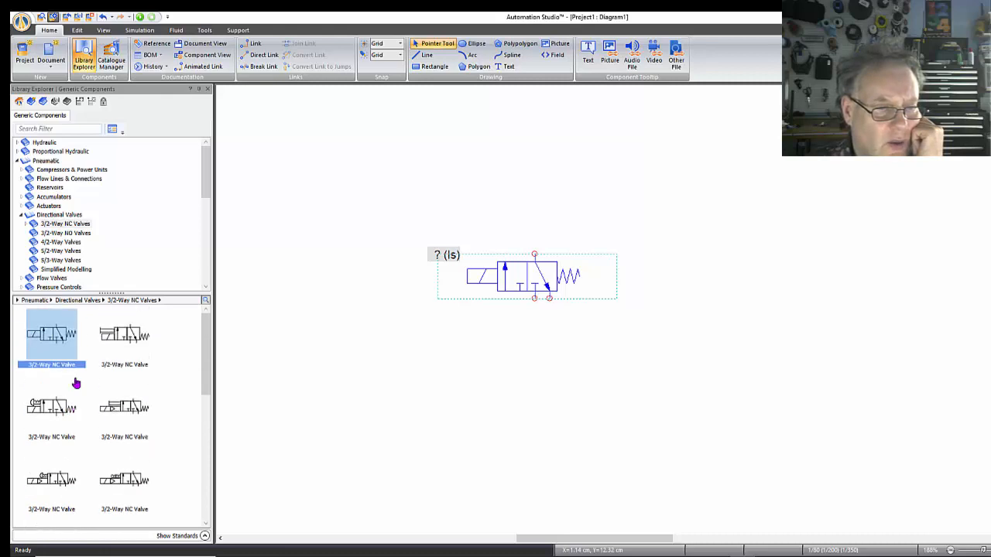
{"action": "mouse_move", "coordinate": [364, 310]}
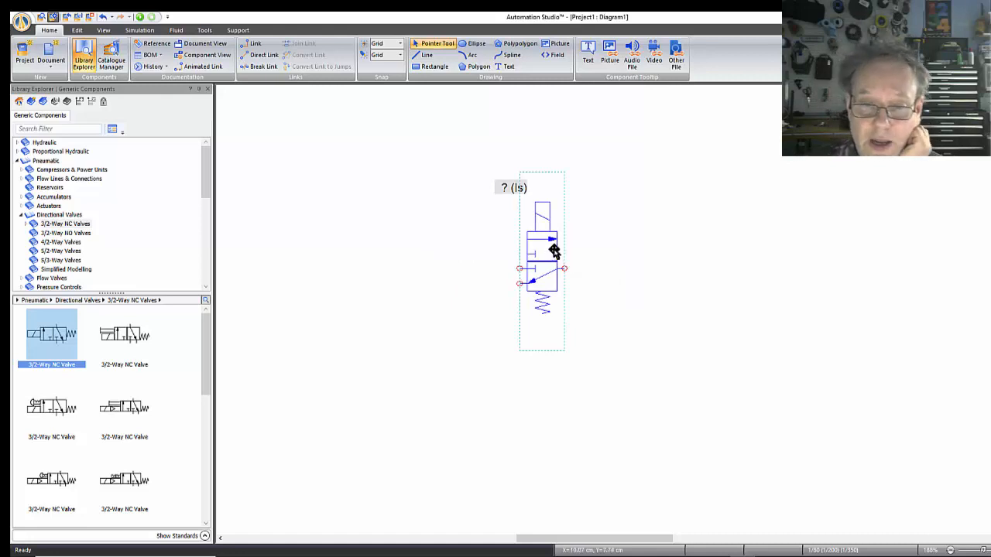
Rotate the 3/2-way valve upright via Transformation, set its spool to normally passing and keep the changes.
{"action": "right_click", "coordinate": [542, 248]}
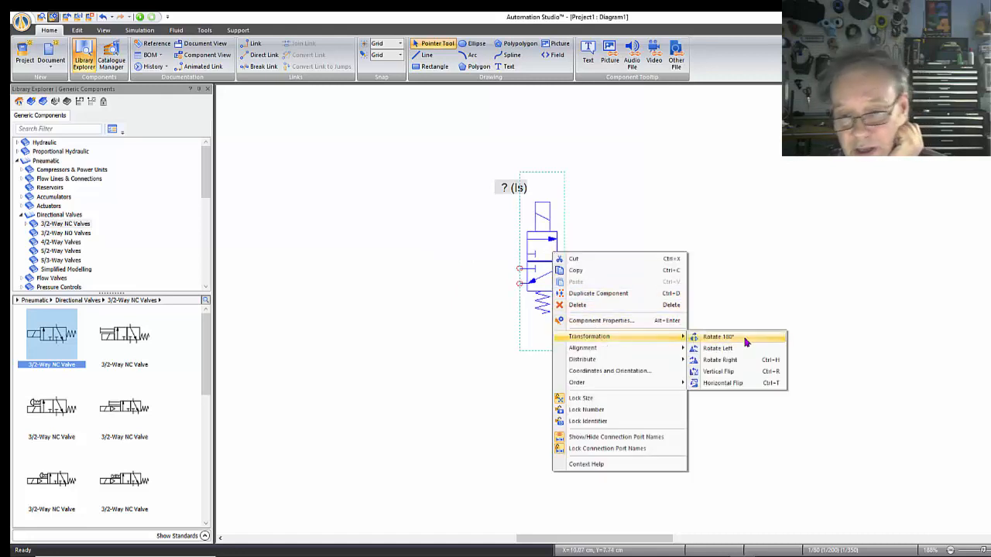
{"action": "left_click", "coordinate": [601, 320]}
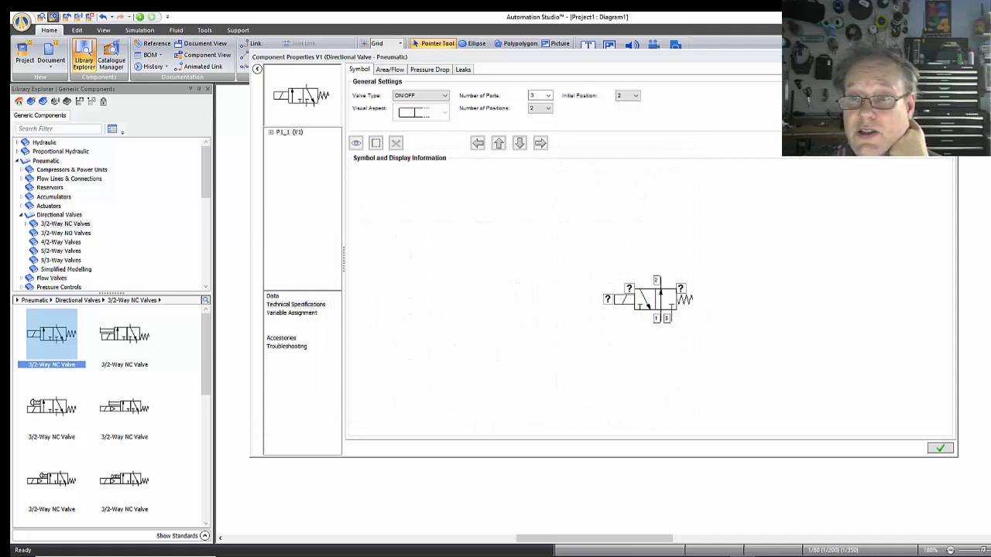
{"action": "left_click", "coordinate": [940, 449]}
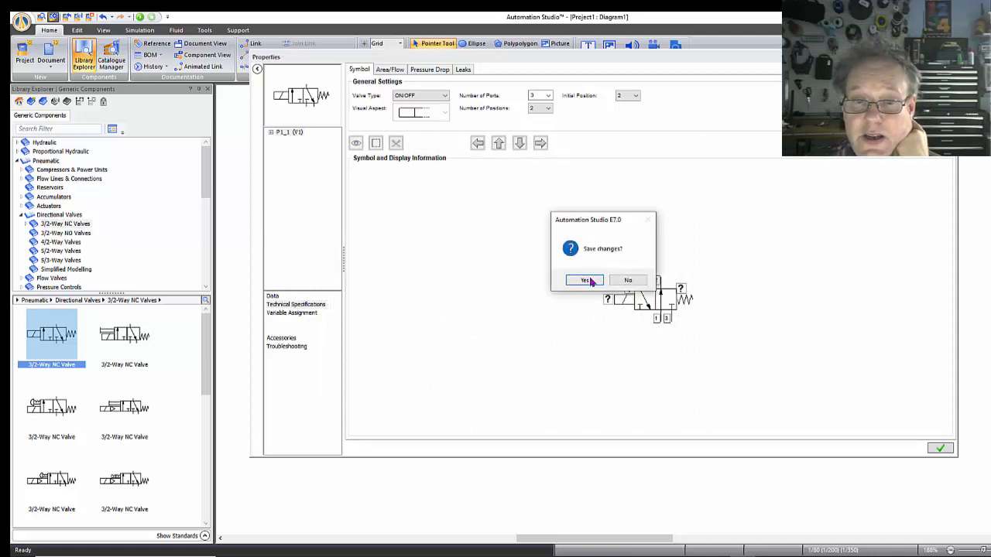
{"action": "left_click", "coordinate": [583, 279]}
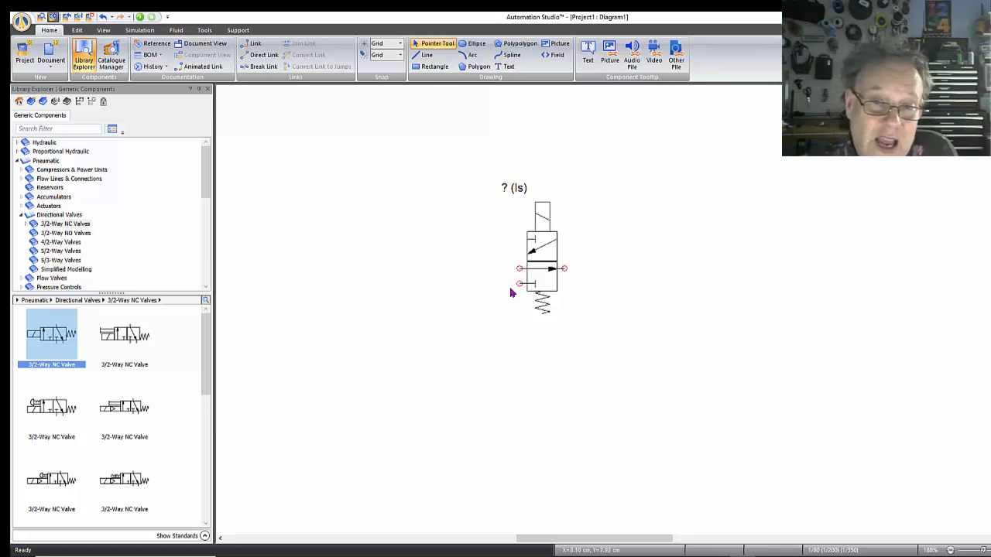
In the valve's Command Selection, choose Push Button as the actuator, leaving the spring return.
{"action": "double_click", "coordinate": [542, 244]}
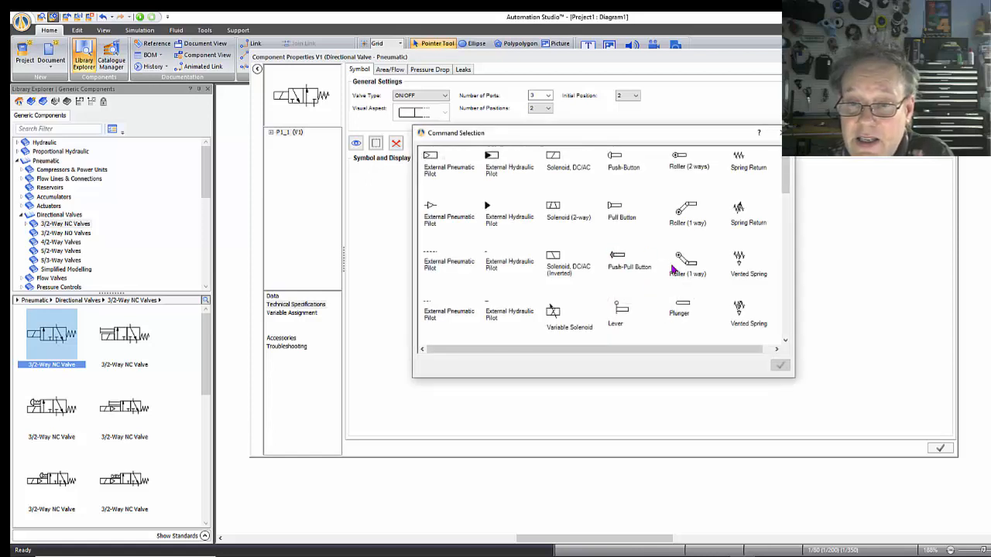
{"action": "mouse_move", "coordinate": [681, 162]}
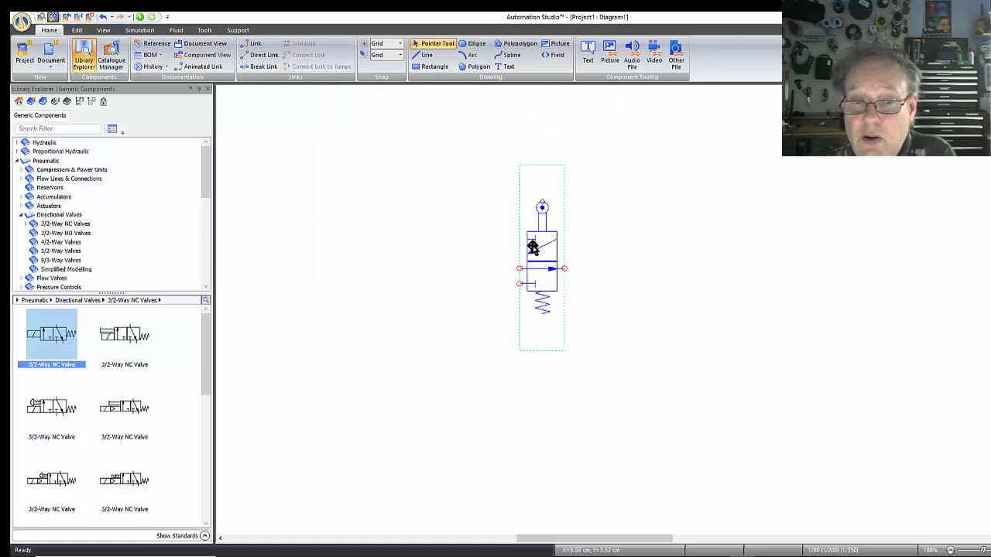
{"action": "double_click", "coordinate": [542, 256]}
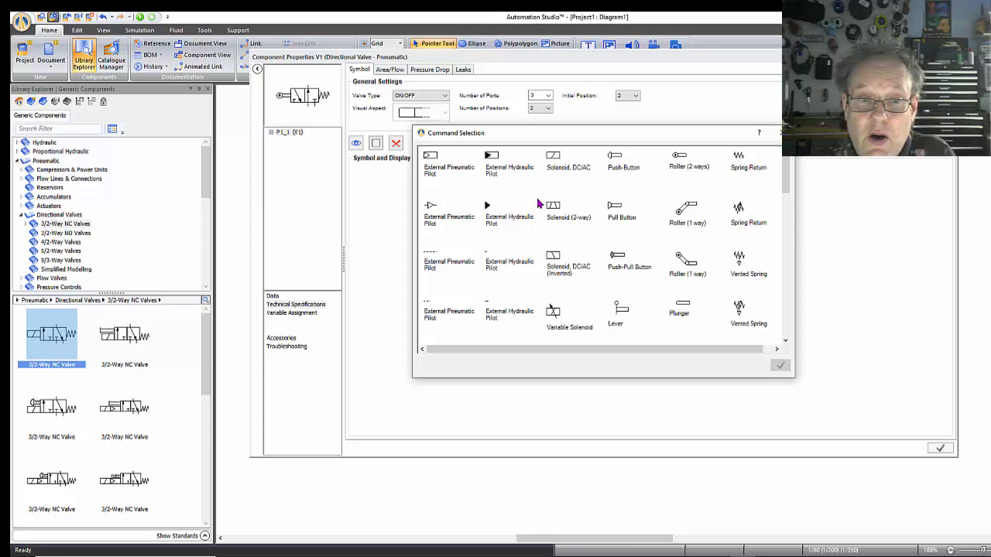
{"action": "scroll", "scroll_direction": "down", "scroll_amount": 3}
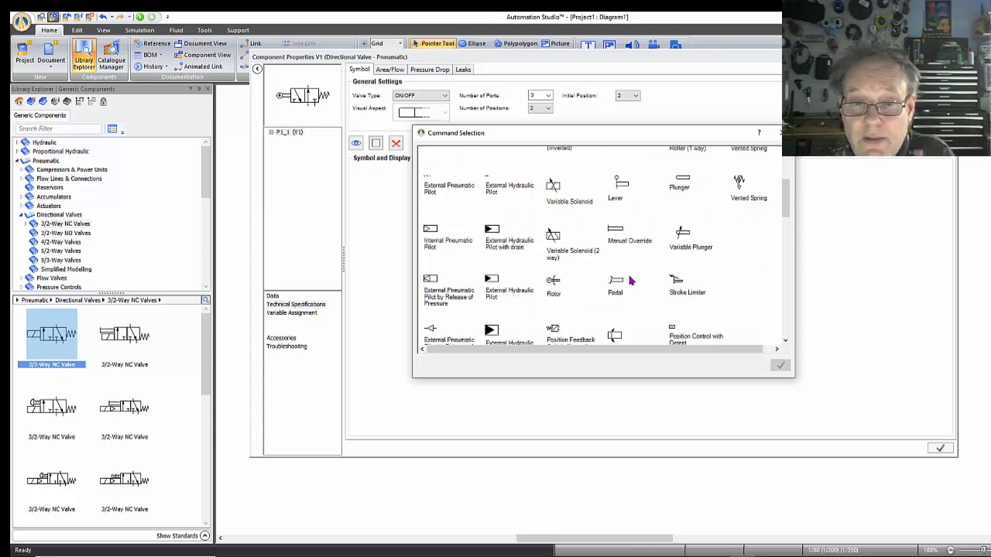
{"action": "scroll", "scroll_direction": "up", "scroll_amount": 3}
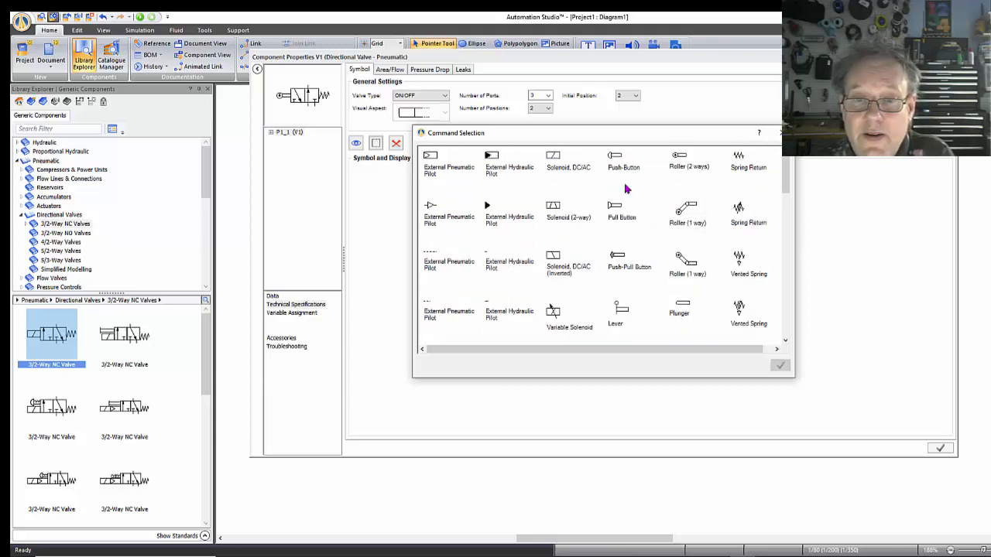
{"action": "left_click", "coordinate": [781, 365]}
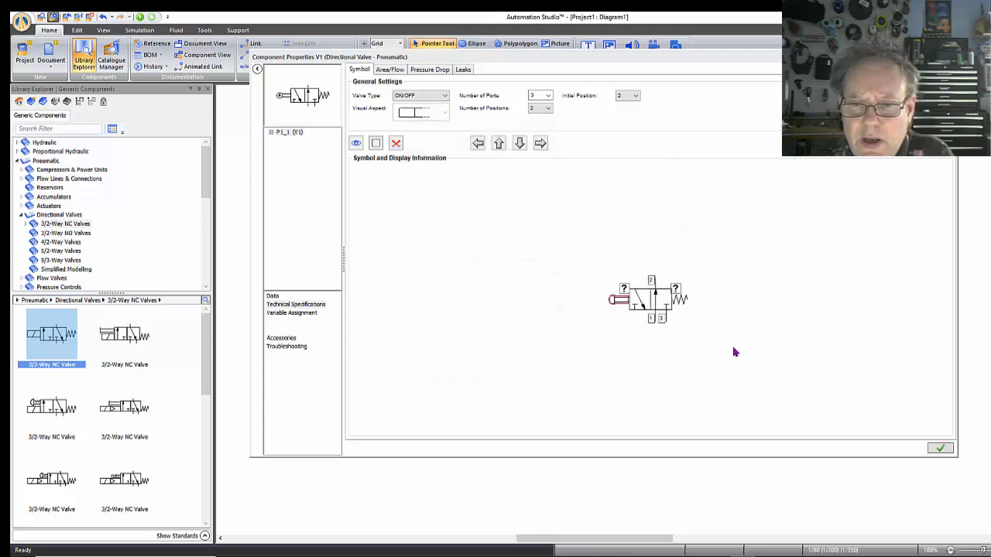